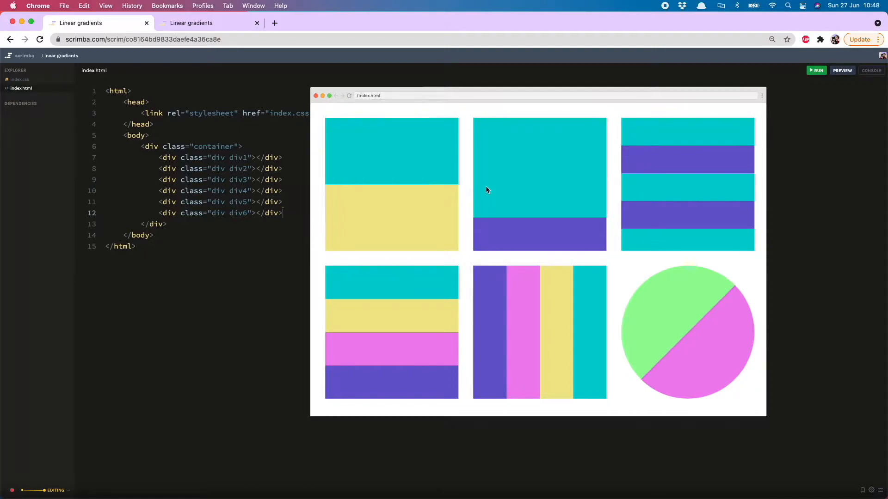
{"action": "mouse_move", "coordinate": [443, 259]}
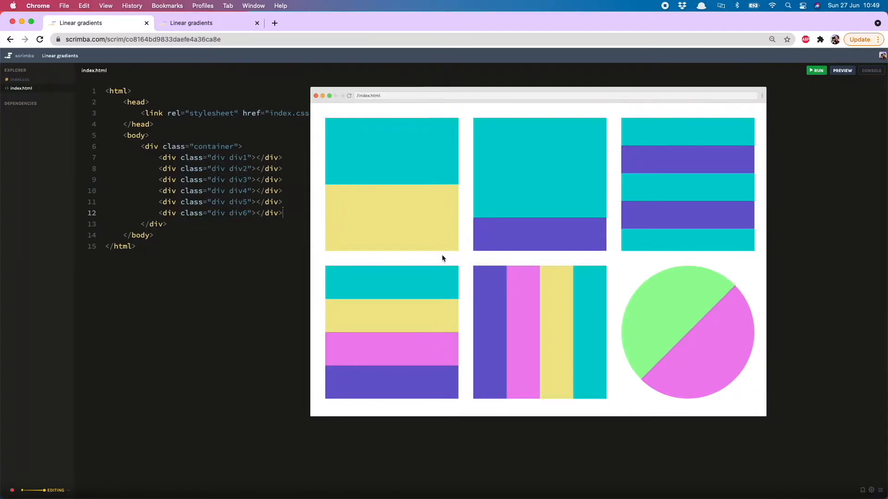
{"action": "mouse_move", "coordinate": [444, 254]}
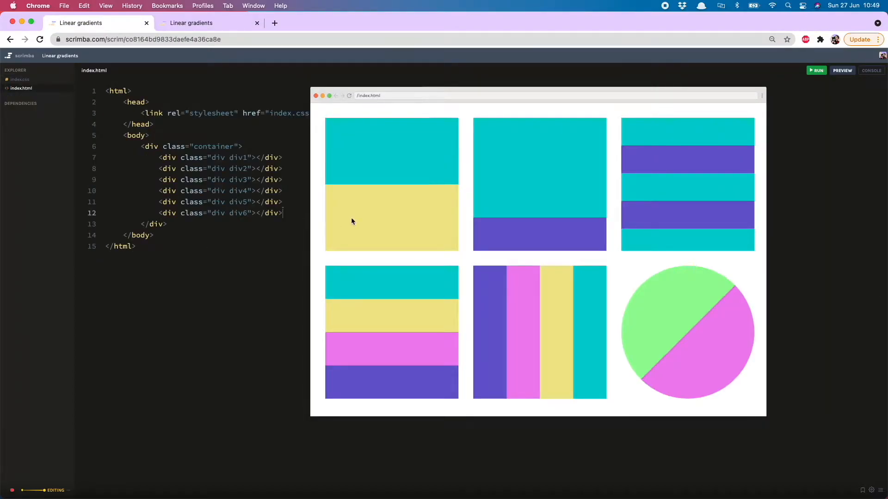
{"action": "mouse_move", "coordinate": [268, 124]}
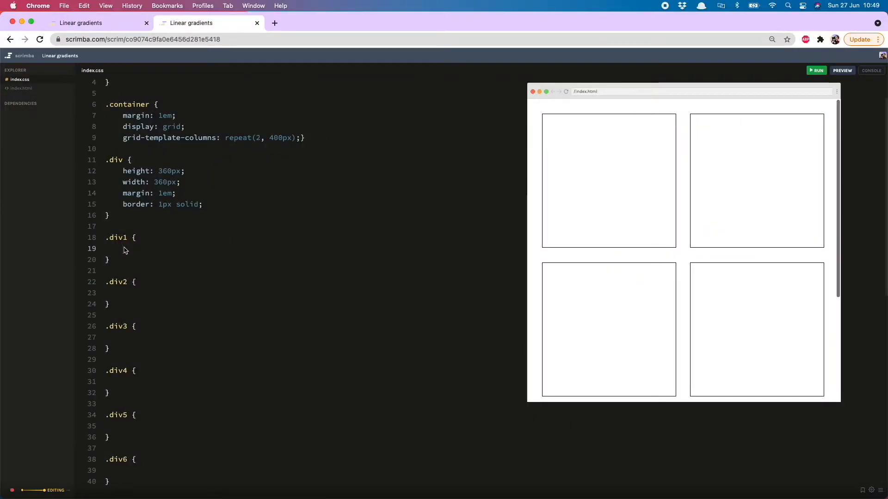
- Add background: linear-gradient(darkturquoise 50%, khaki 50%) to the .div1 rule
{"action": "type", "text": "background: linear-gradient("}
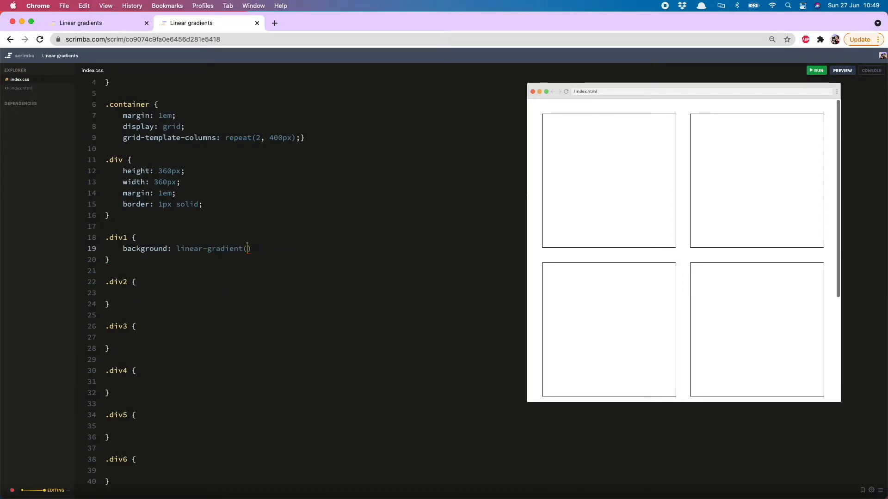
{"action": "type", "text": "darkturquoise 50%"}
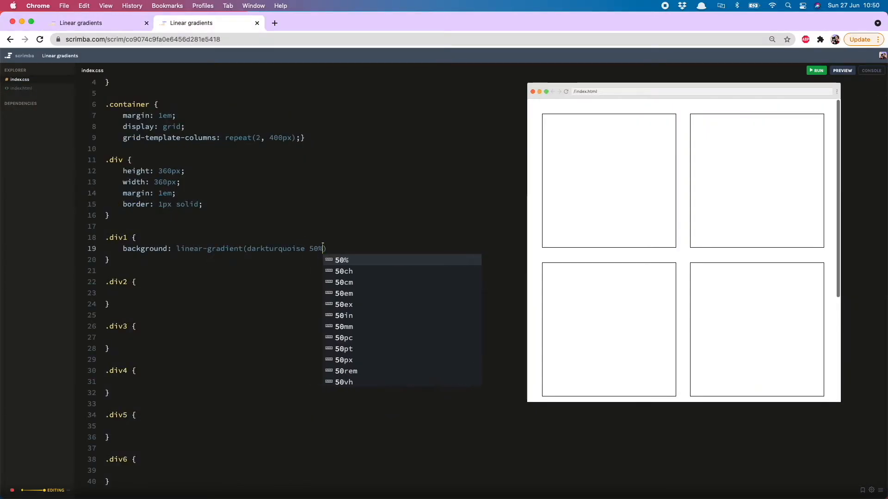
{"action": "type", "text": ", k"}
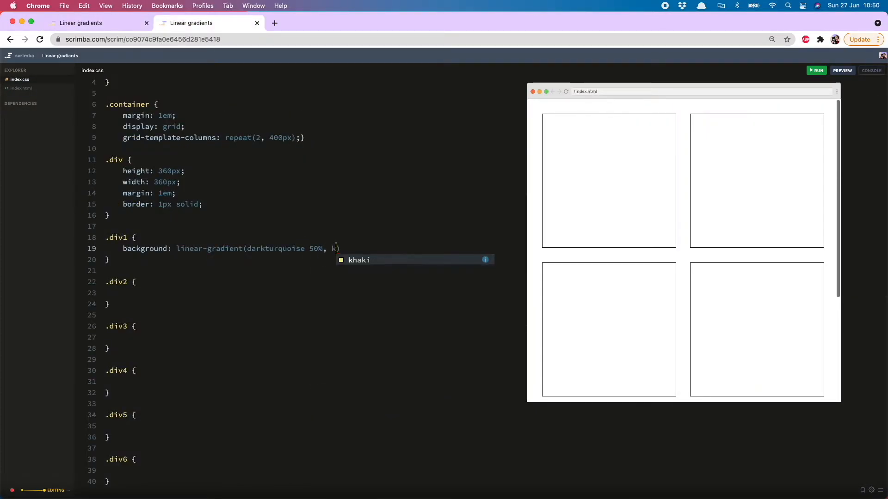
{"action": "type", "text": "khaki 50%"}
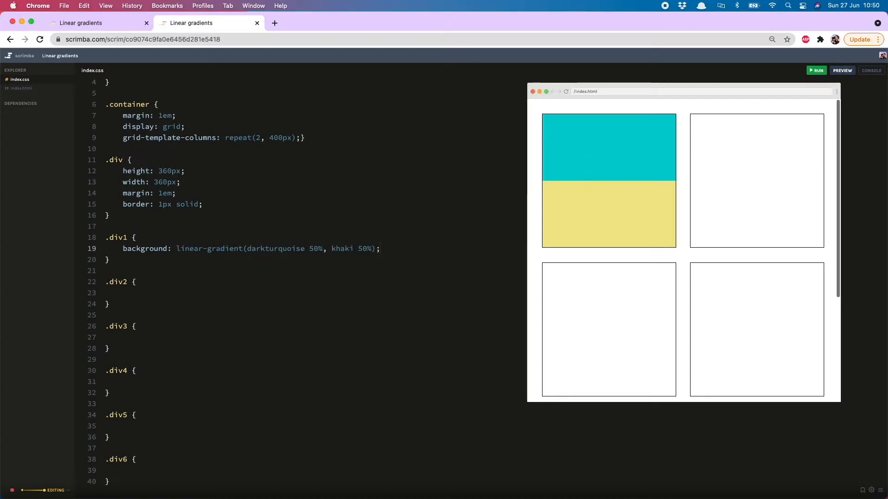
- Paste the div1 gradient into .div2, replacing khaki with slateblue and using 75%/25% stops
{"action": "type", "text": "background: linear-gradient(darkturquoise 50%, khaki 50%);"}
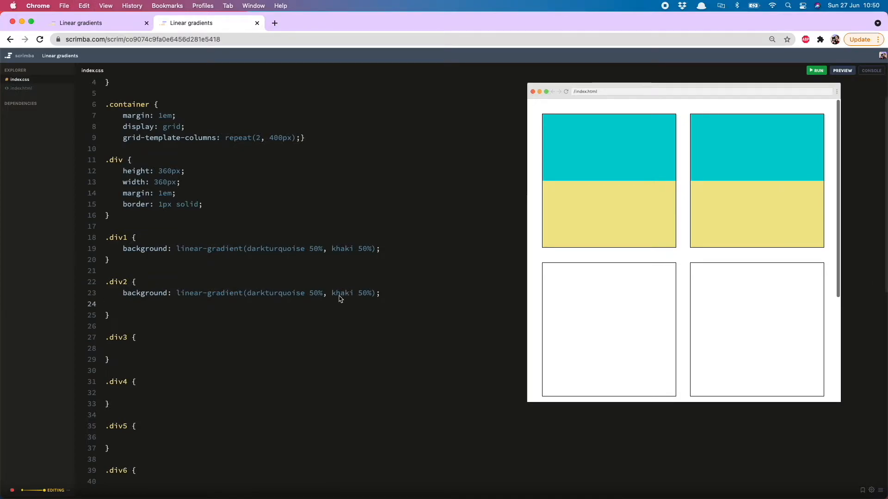
{"action": "double_click", "coordinate": [342, 293]}
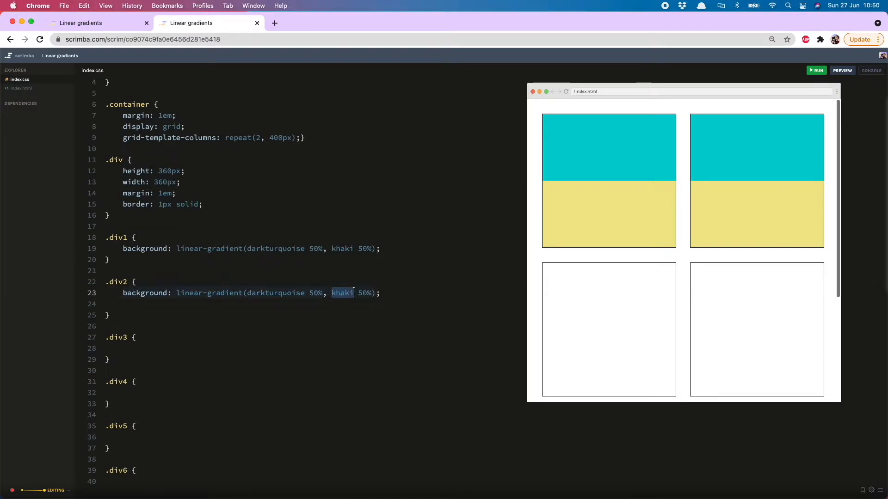
{"action": "type", "text": "slateblue"}
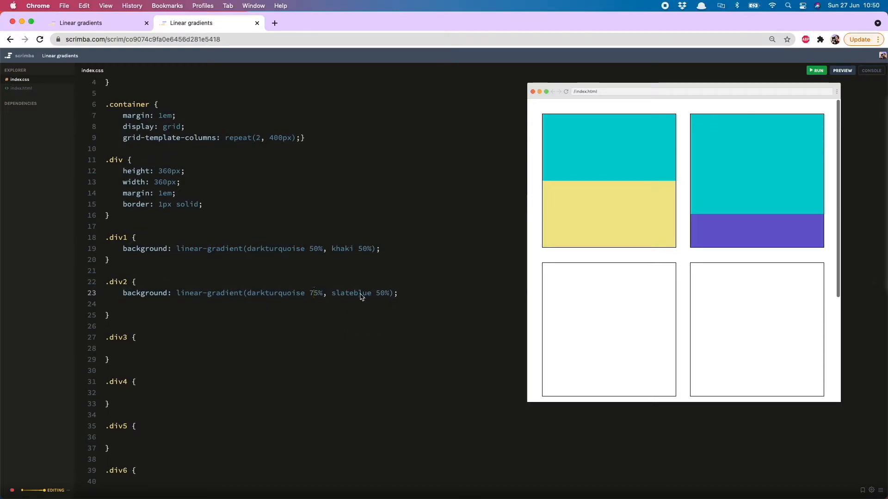
{"action": "type", "text": "25"}
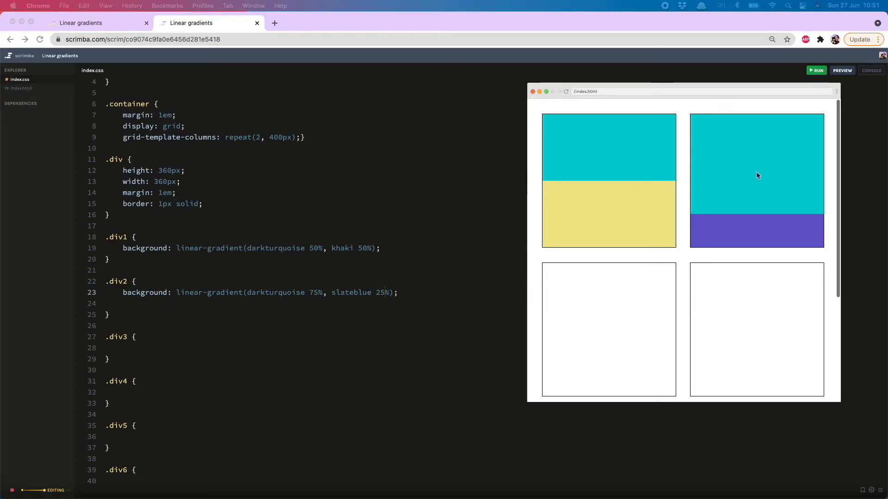
{"action": "left_click", "coordinate": [384, 293]}
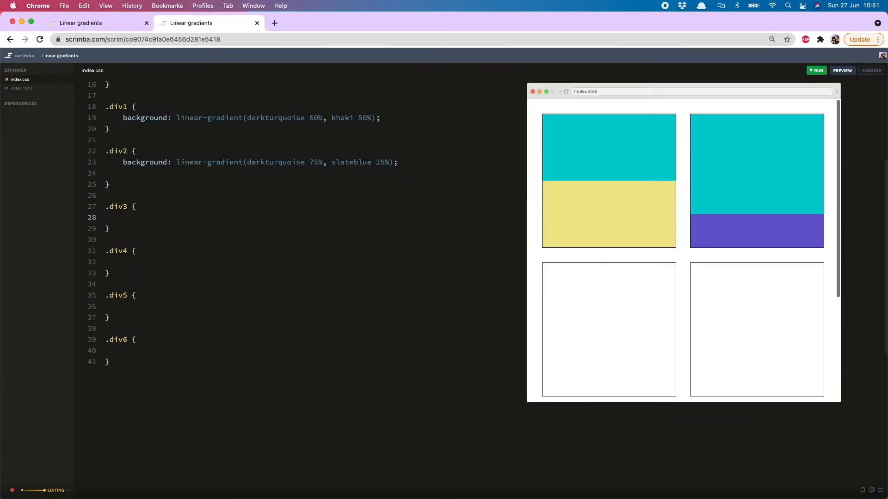
- Give .div3 a repeating-linear-gradient of darkturquoise to 75px and slateblue from 75px to 150px
{"action": "type", "text": "background: rep"}
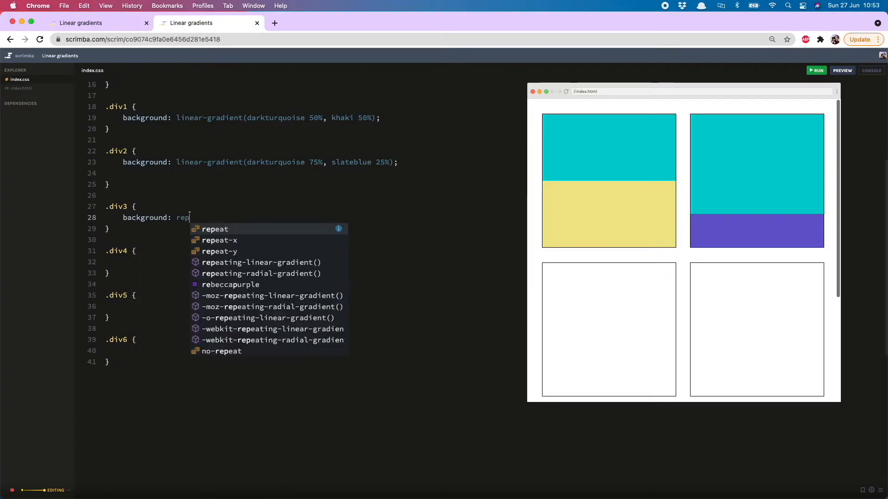
{"action": "left_click", "coordinate": [260, 262]}
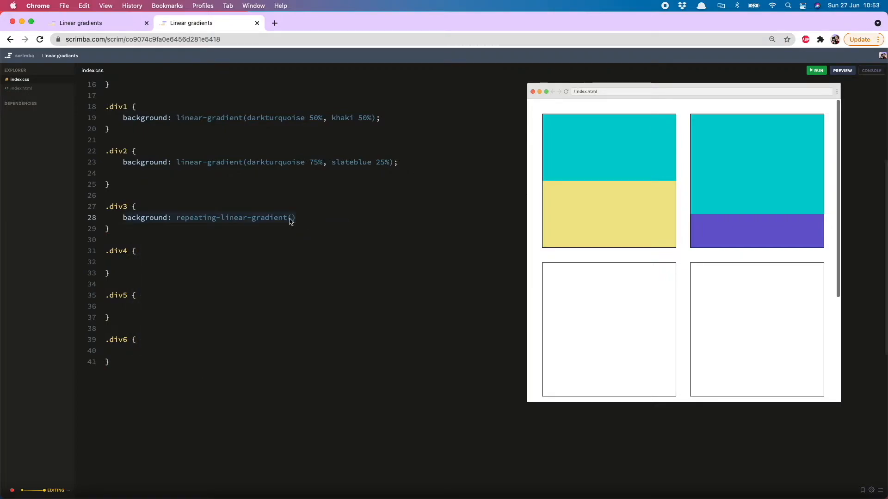
{"action": "type", "text": "(darkturquoise,"}
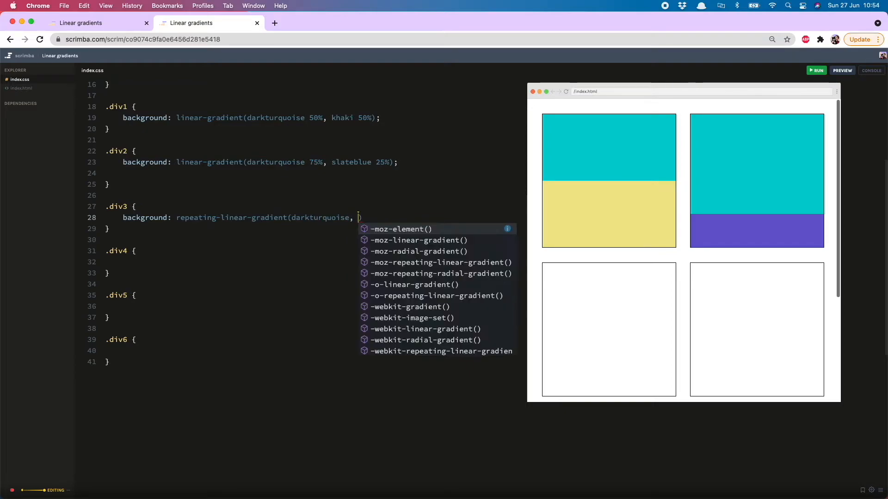
{"action": "type", "text": "darkturquoise"}
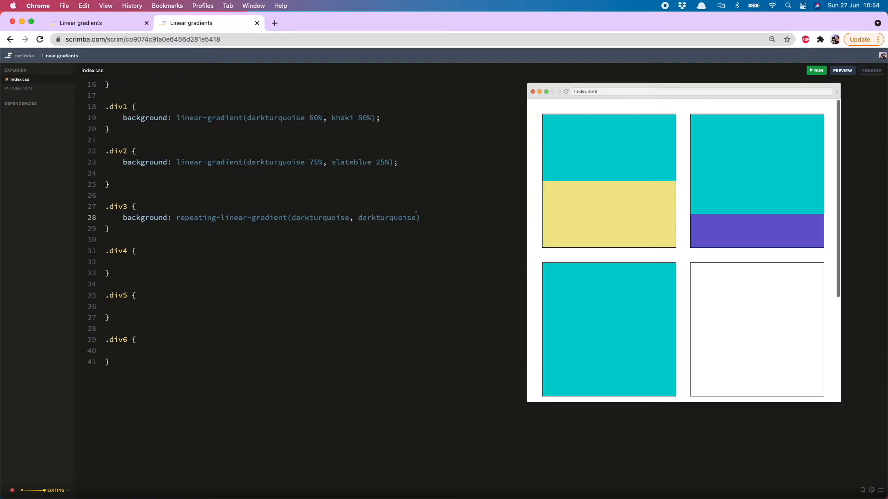
{"action": "type", "text": "75pc"}
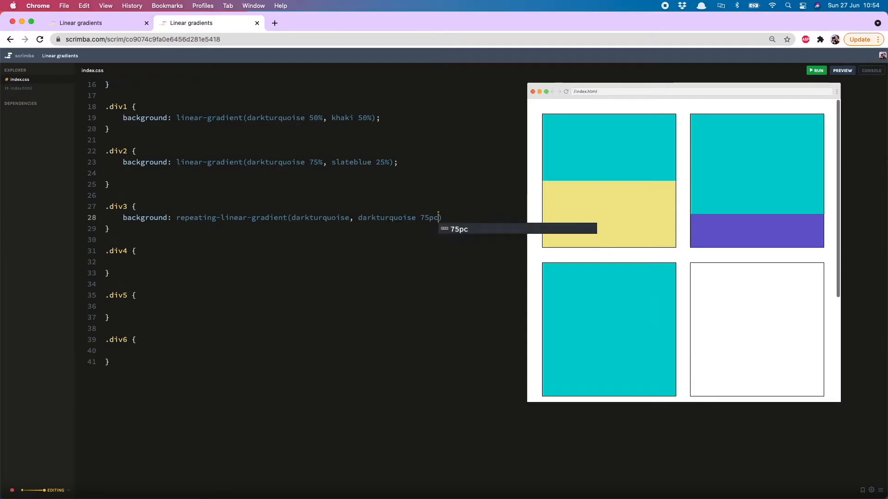
{"action": "type", "text": ", slateblue 75px, slateblue"}
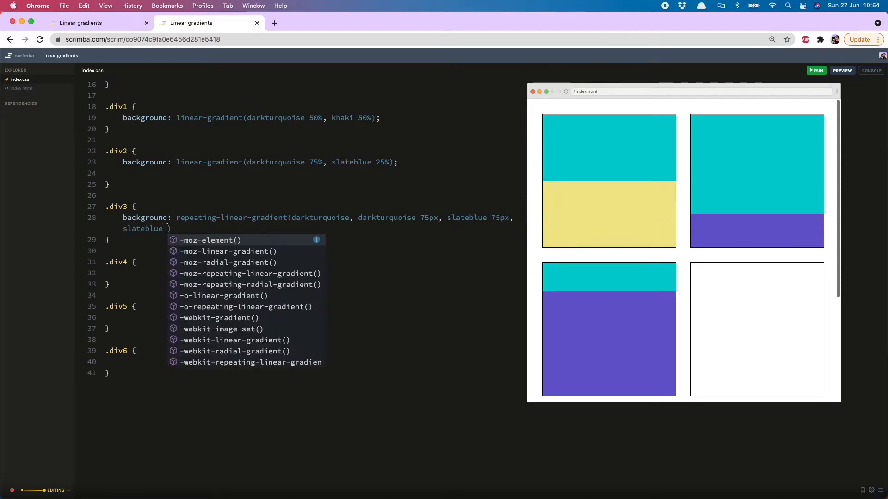
{"action": "type", "text": "150px"}
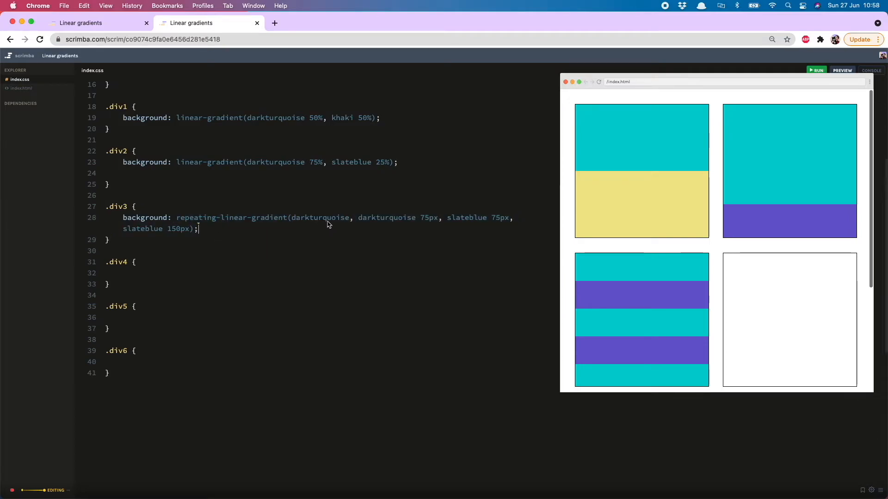
- Highlight the dark turquoise and slate blue colour stops, then view the completed reference scrim
{"action": "type", "text": "0px"}
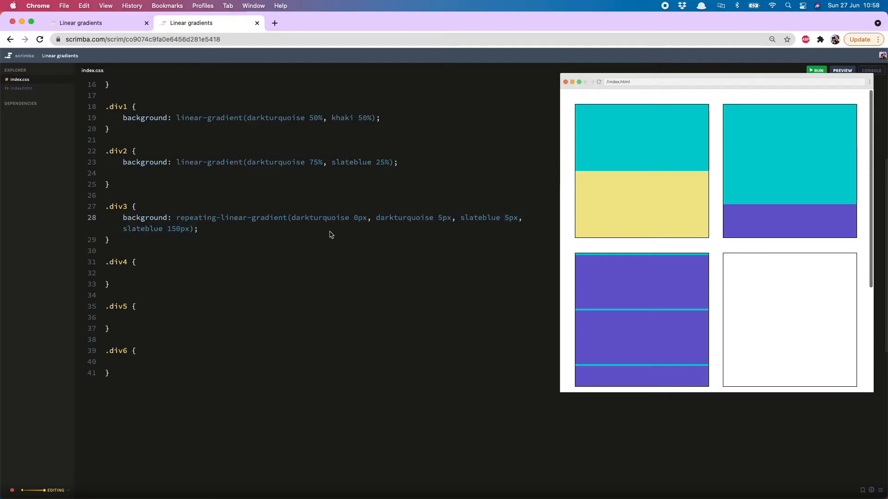
{"action": "left_click_drag", "start_coordinate": [454, 217], "coordinate": [197, 229]}
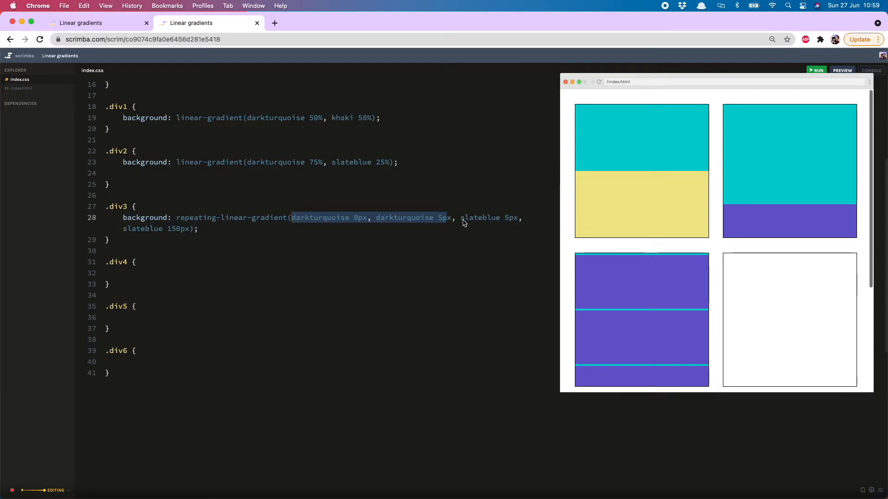
{"action": "left_click_drag", "start_coordinate": [458, 218], "coordinate": [194, 229]}
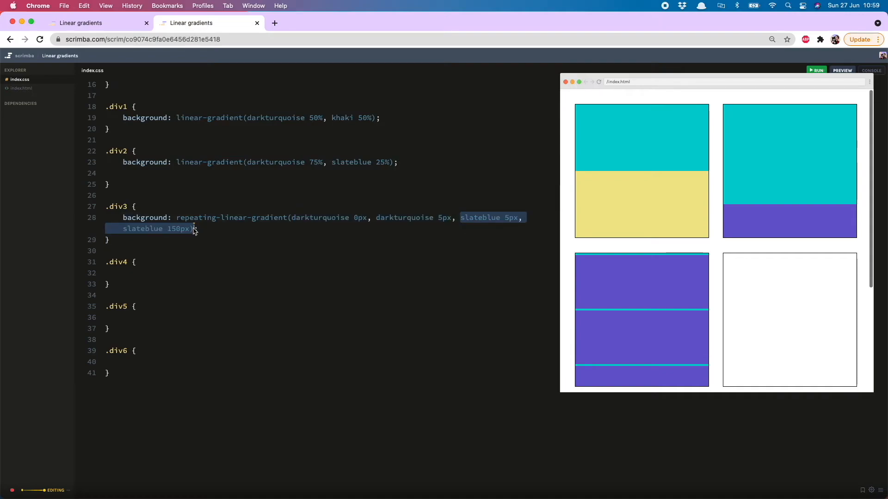
{"action": "left_click", "coordinate": [110, 240]}
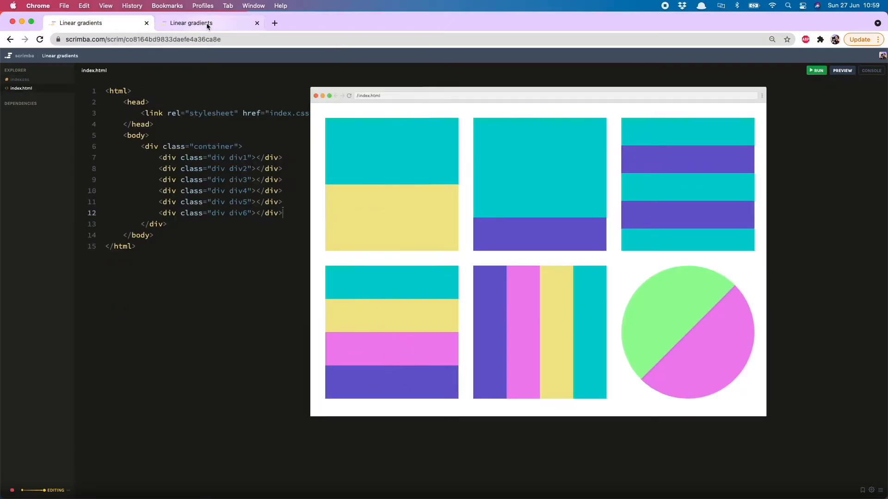
- Give .div4 a linear-gradient: darkturquoise 25%, khaki 25% 50%, violet 50% 75%, slateblue 75%
{"action": "left_click", "coordinate": [193, 22]}
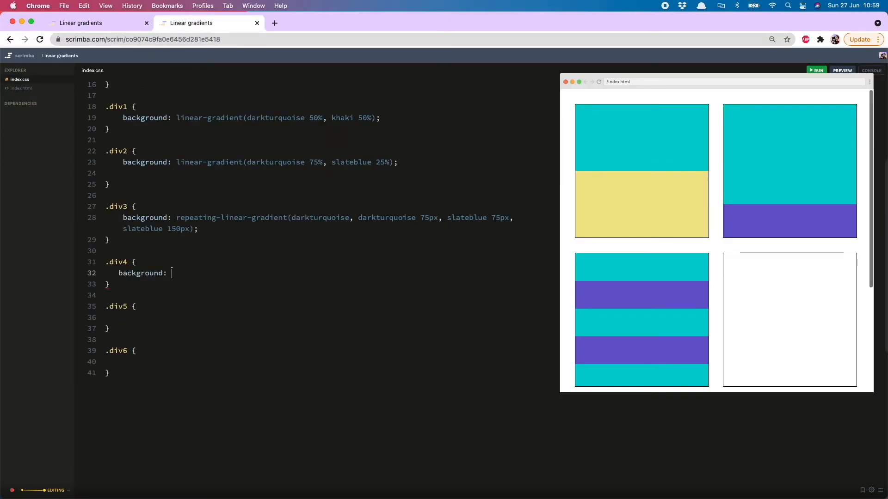
{"action": "type", "text": "linear-gradient($1"}
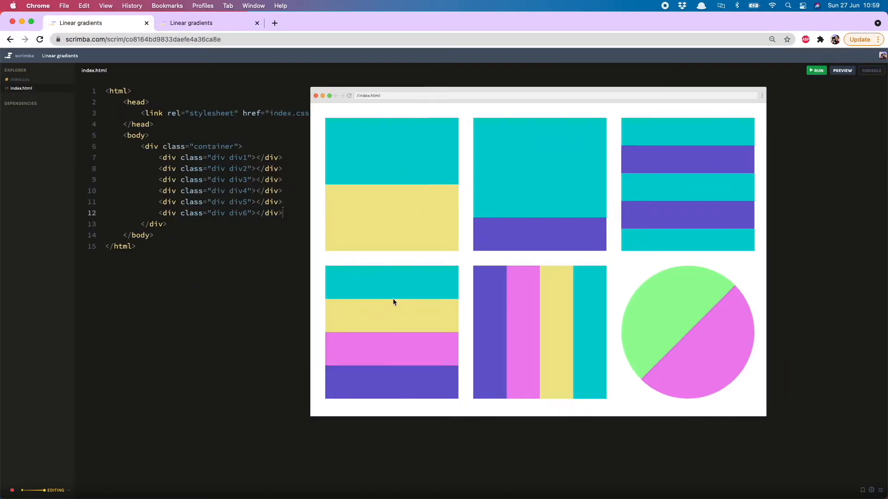
{"action": "left_click", "coordinate": [208, 23]}
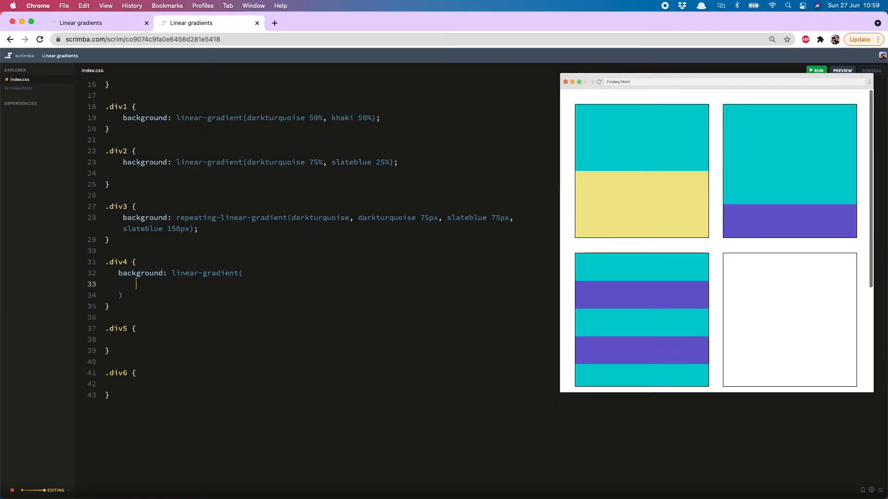
{"action": "type", "text": "darkturquoise 25%,"}
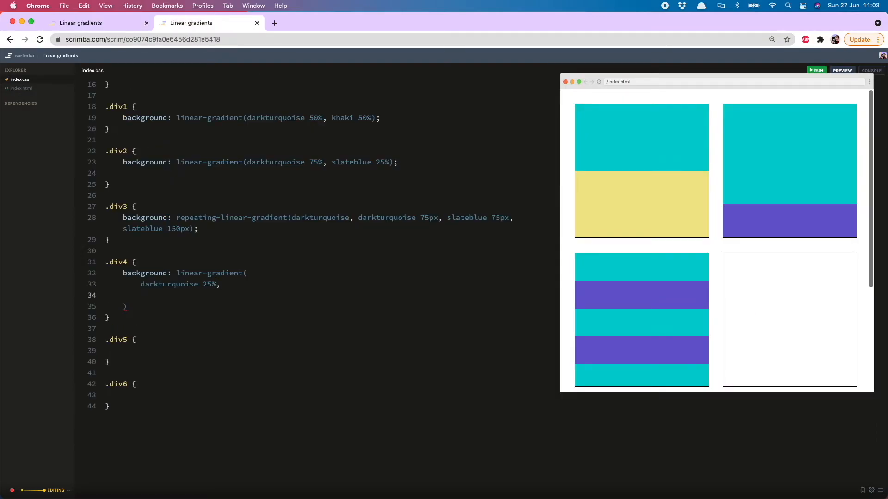
{"action": "type", "text": "khaki 25%"}
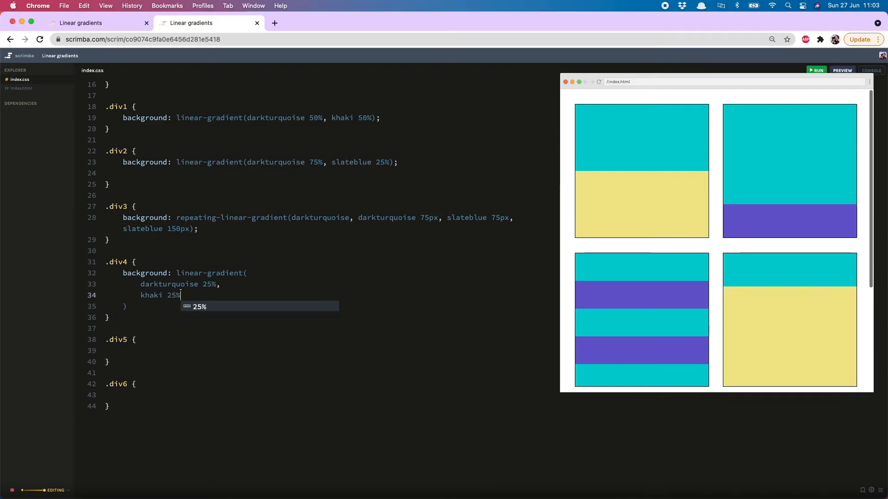
{"action": "type", "text": "50%"}
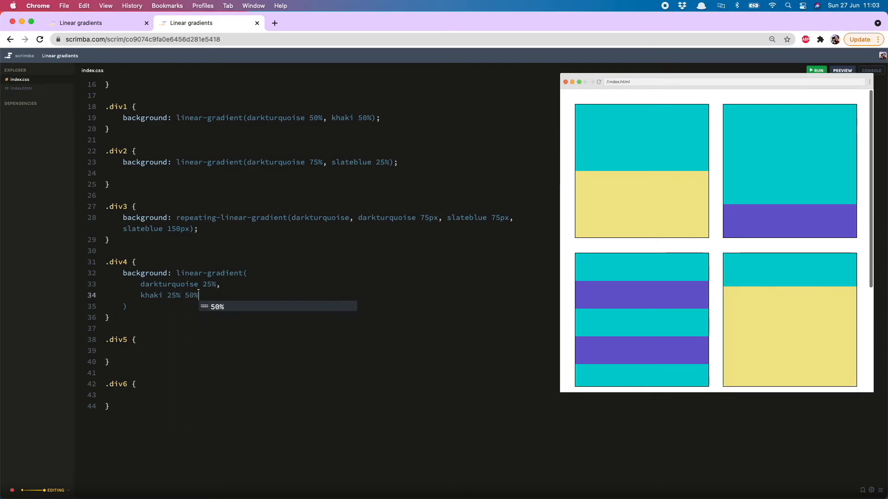
{"action": "type", "text": "viol"}
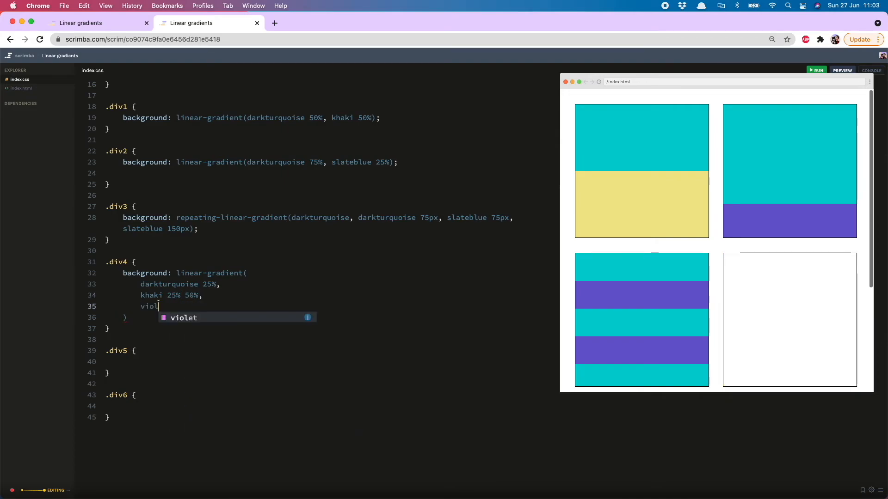
{"action": "type", "text": "50% 75"}
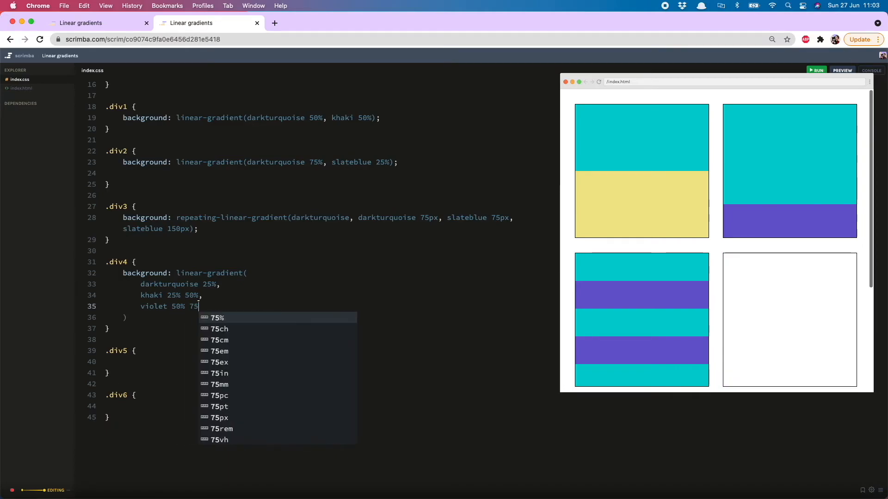
{"action": "type", "text": "%,"}
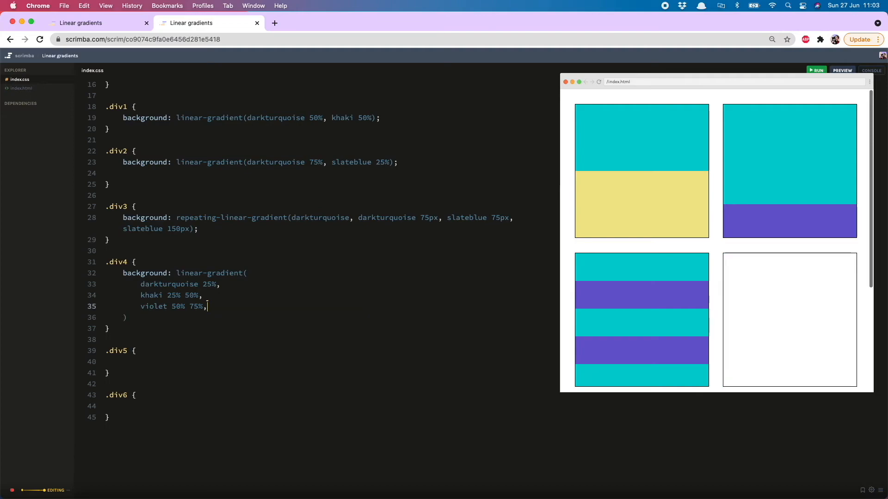
{"action": "type", "text": "slateblue"}
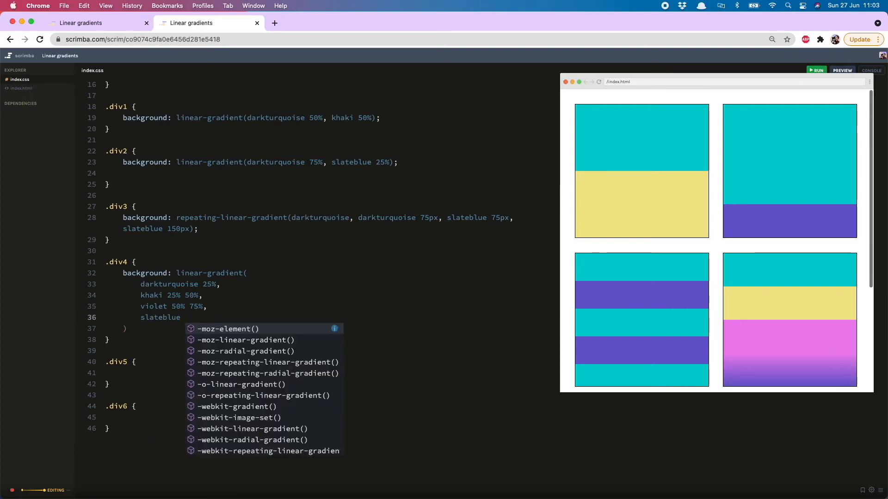
{"action": "type", "text": "75%"}
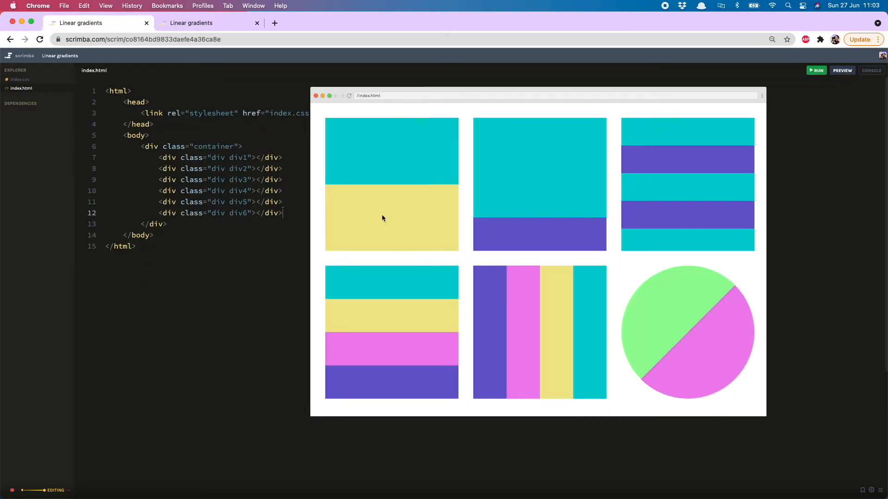
- Add a linear-gradient background to .div5 reusing the four div4 colour stops
{"action": "left_click", "coordinate": [209, 22]}
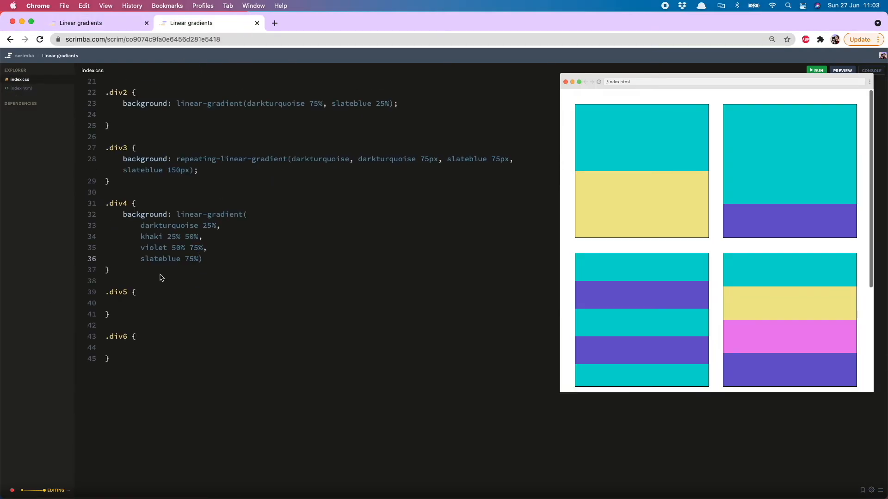
{"action": "left_click", "coordinate": [136, 292]}
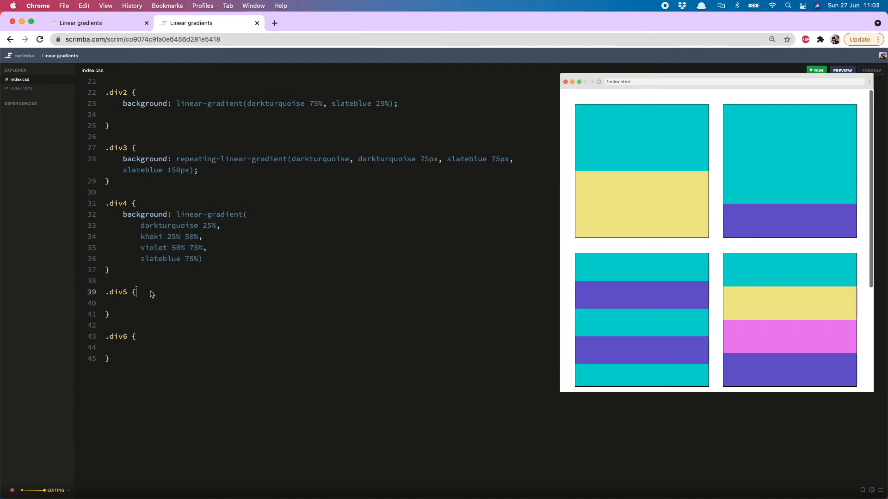
{"action": "type", "text": "background: linear-gradient( to left,"}
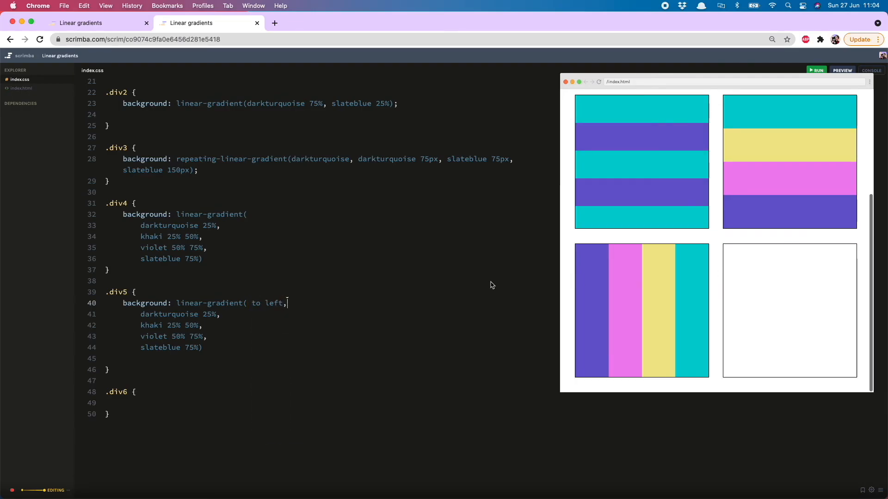
{"action": "left_click_drag", "start_coordinate": [288, 302], "coordinate": [202, 348]}
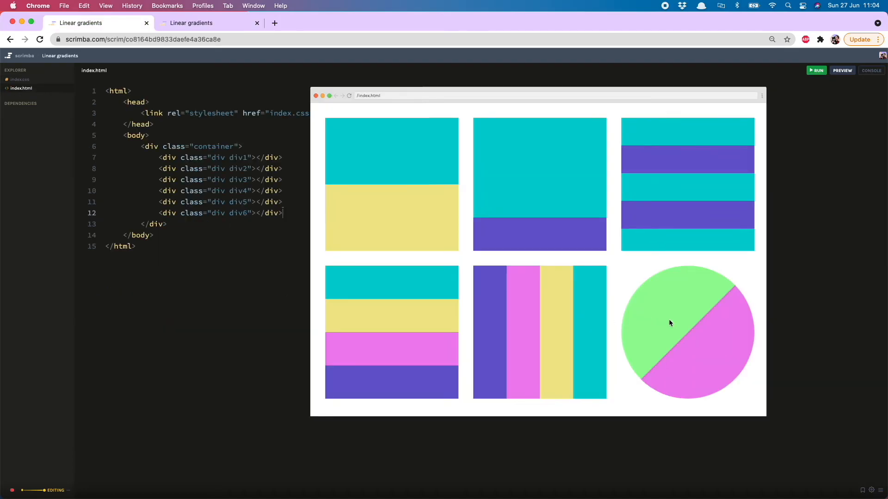
{"action": "mouse_move", "coordinate": [700, 306]}
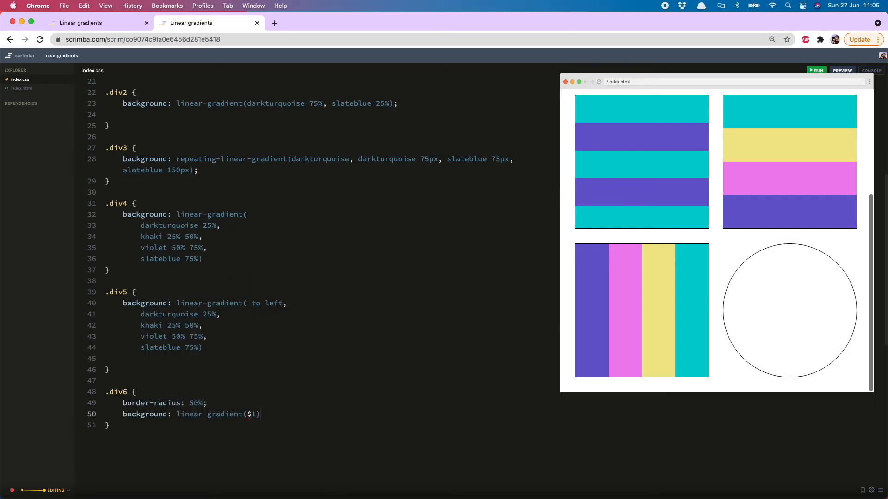
- Give .div6 a linear-gradient(to bottom right, palegreen 50%, violet 50%) and scroll the preview
{"action": "type", "text": "to"}
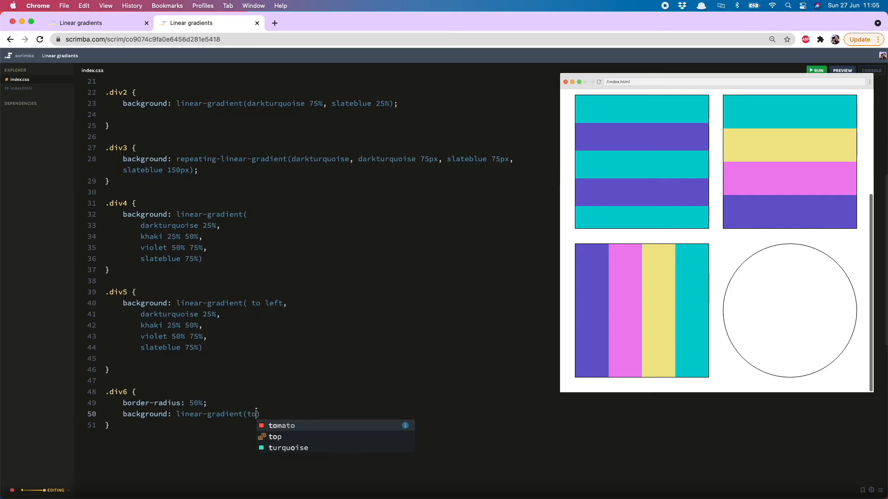
{"action": "type", "text": "bottom right"}
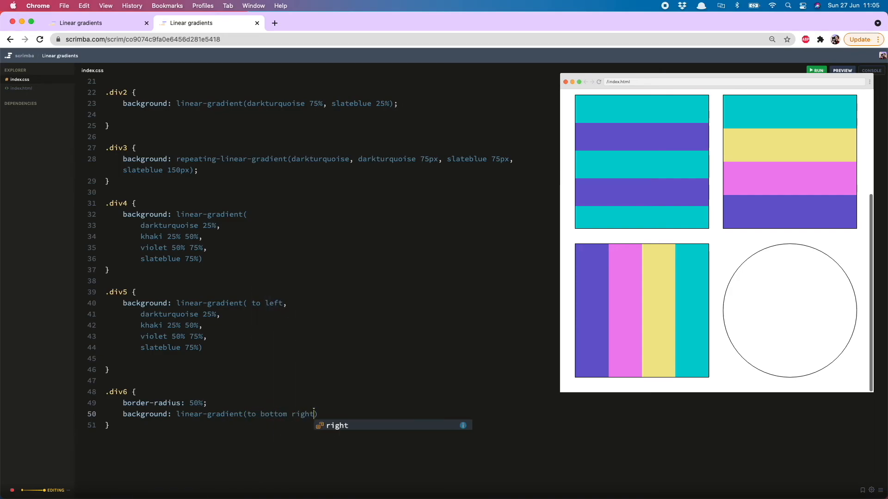
{"action": "type", "text": ", palegreen)"}
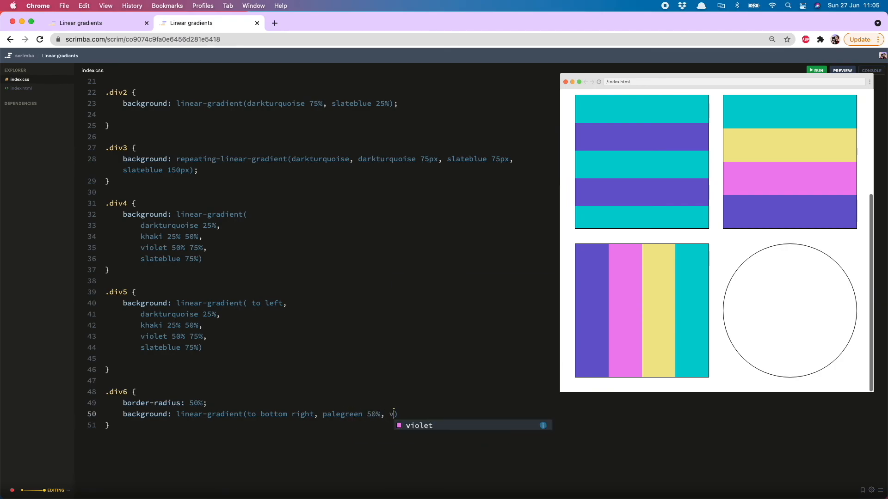
{"action": "type", "text": "iolet 5"}
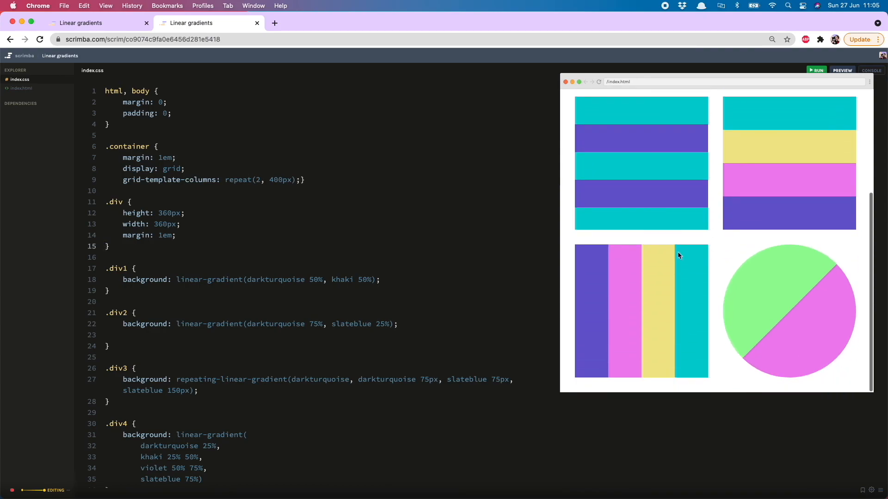
{"action": "scroll", "scroll_direction": "down", "scroll_amount": 3}
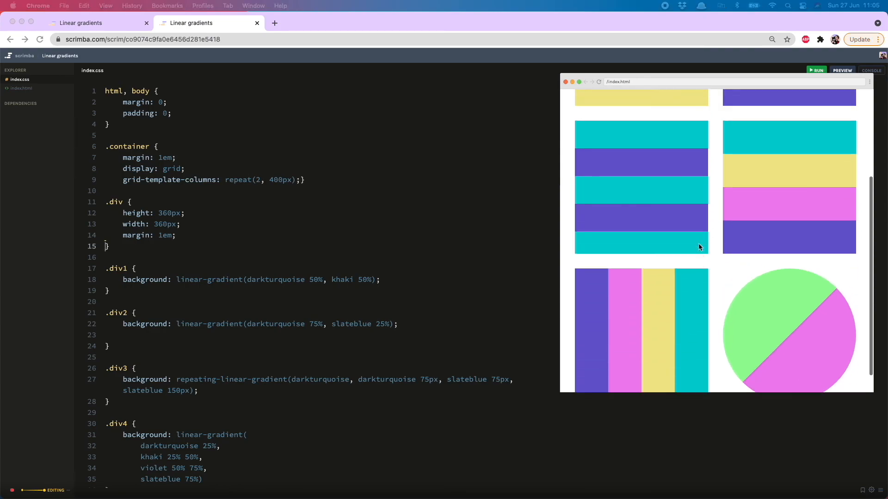